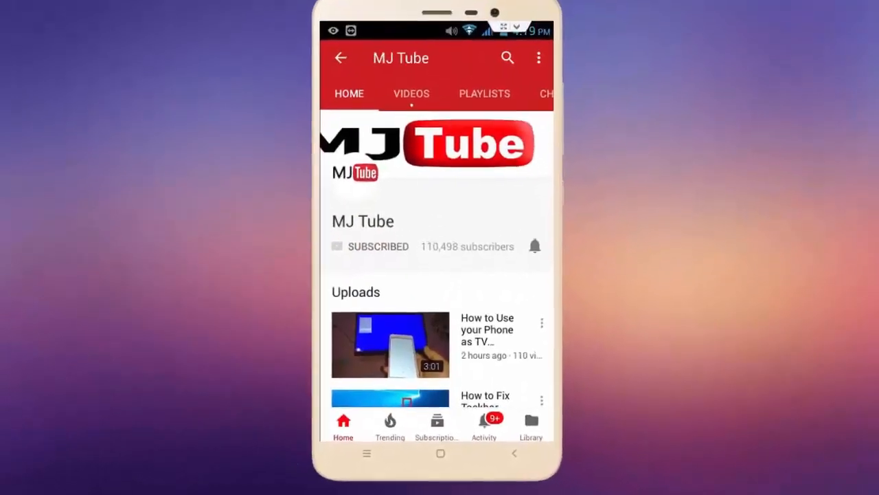
Let the YouTube channel intro finish so the Windows 10 desktop shows
click(534, 246)
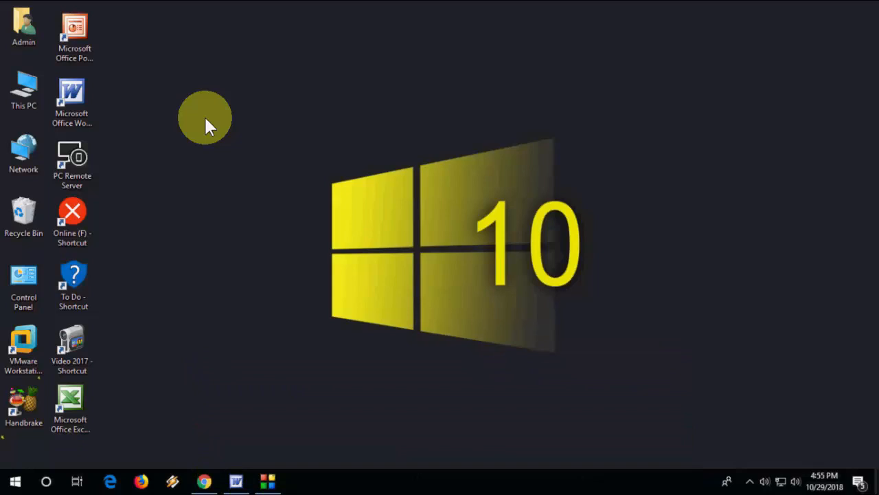
Launch Chrome from the taskbar and reach its Settings page via the three-dot menu
click(204, 481)
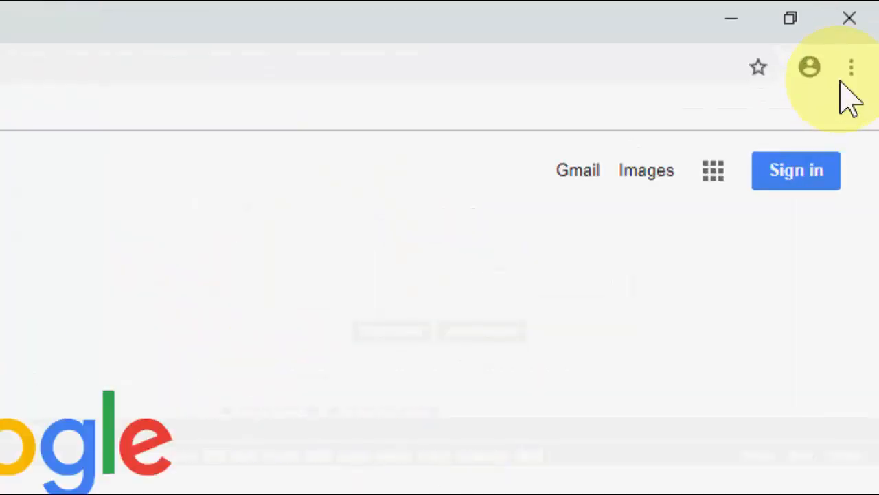
click(851, 67)
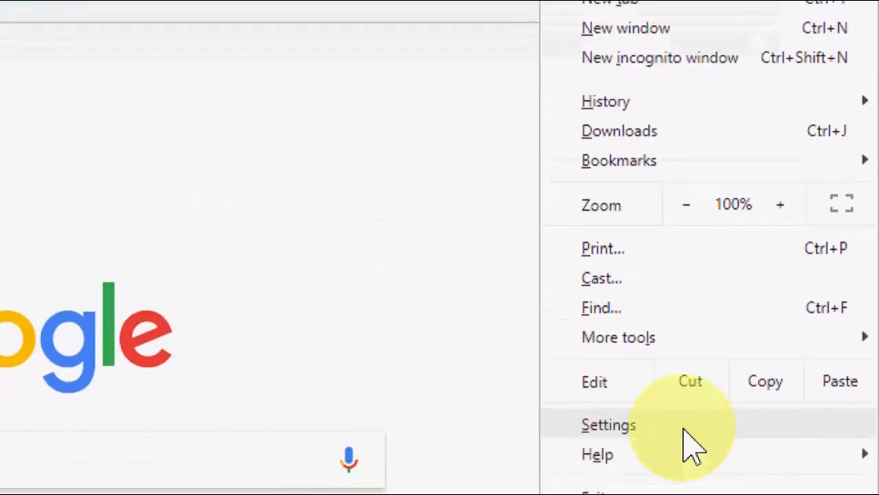
click(608, 424)
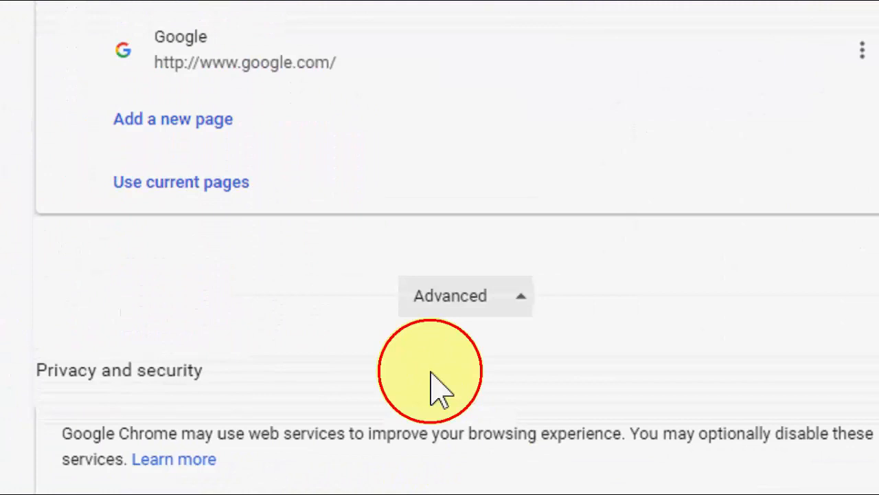
Review the Allow Chrome sign-in option under Privacy and security, then close Chrome
scroll(down, 3)
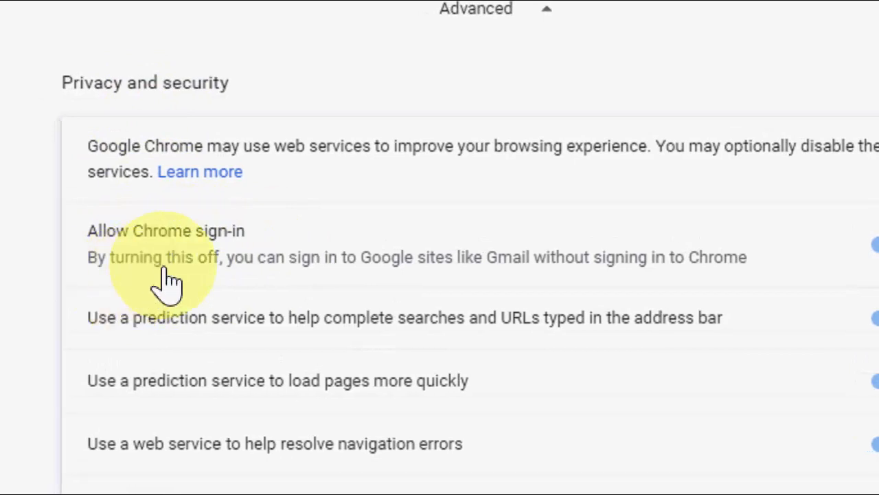
mouse_move(439, 282)
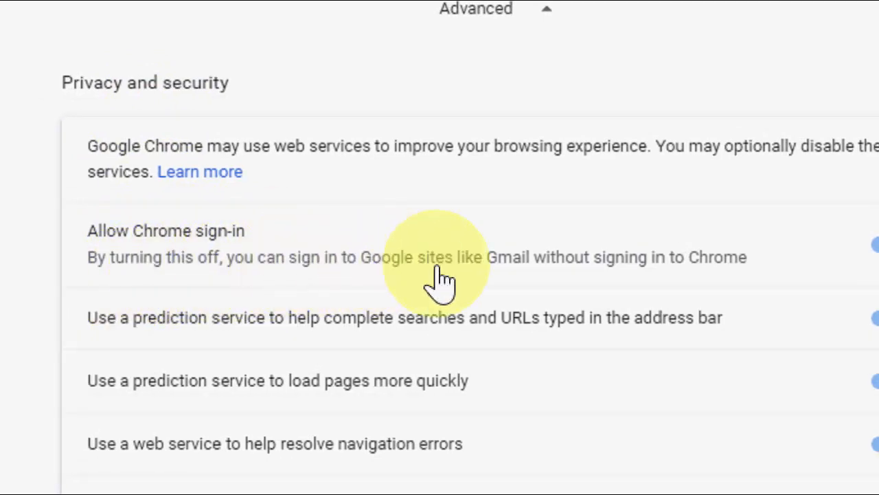
mouse_move(670, 282)
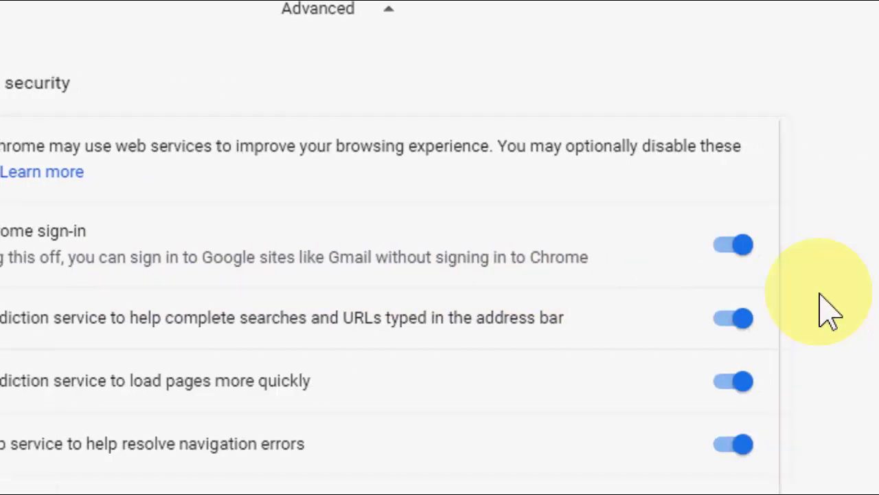
click(731, 244)
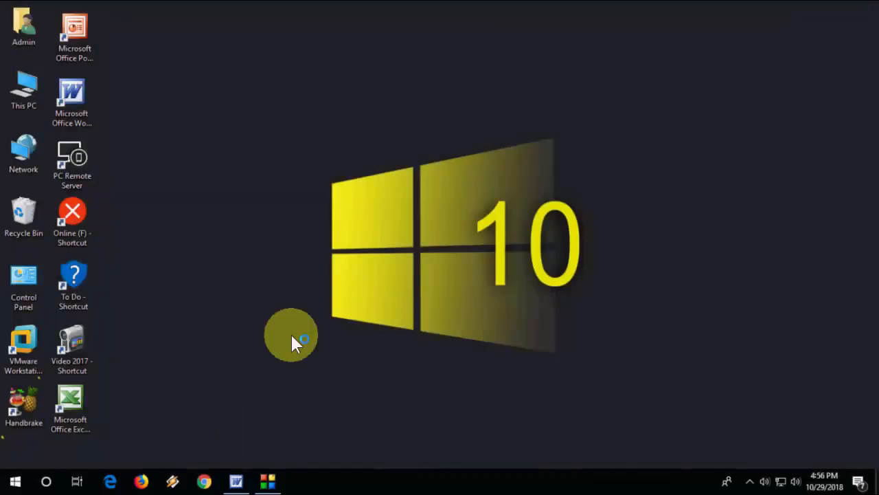
Switch off Allow Chrome sign-in under Advanced > Privacy and security, close Chrome and refresh the desktop
click(204, 481)
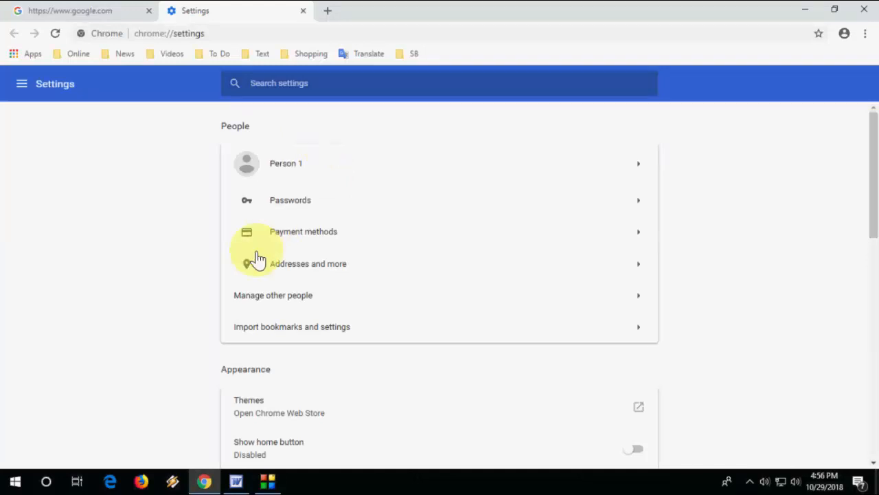
scroll(down, 3)
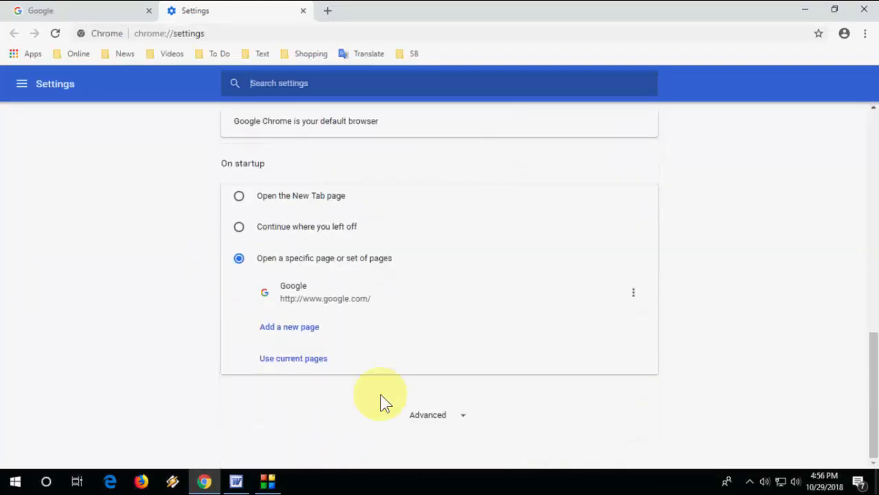
click(428, 414)
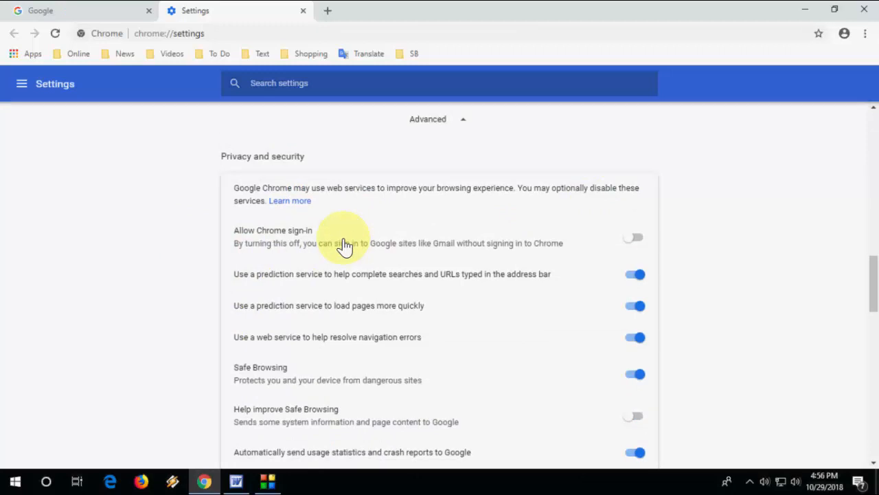
mouse_move(658, 248)
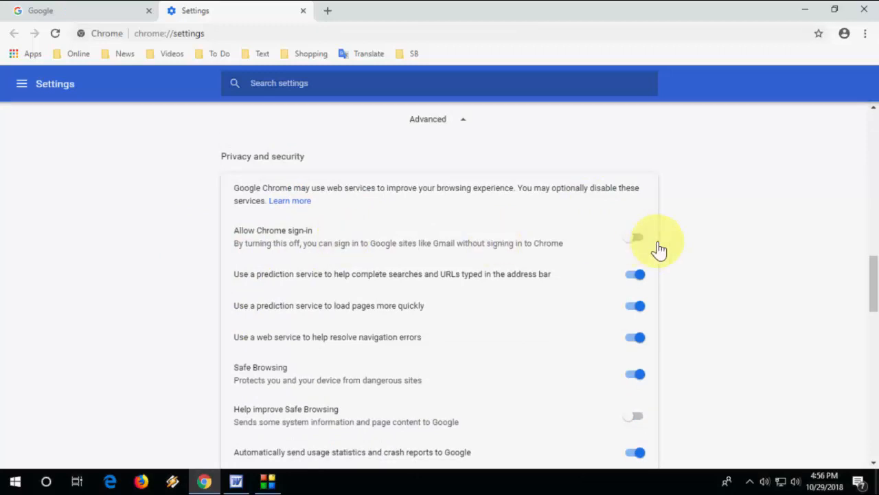
click(634, 237)
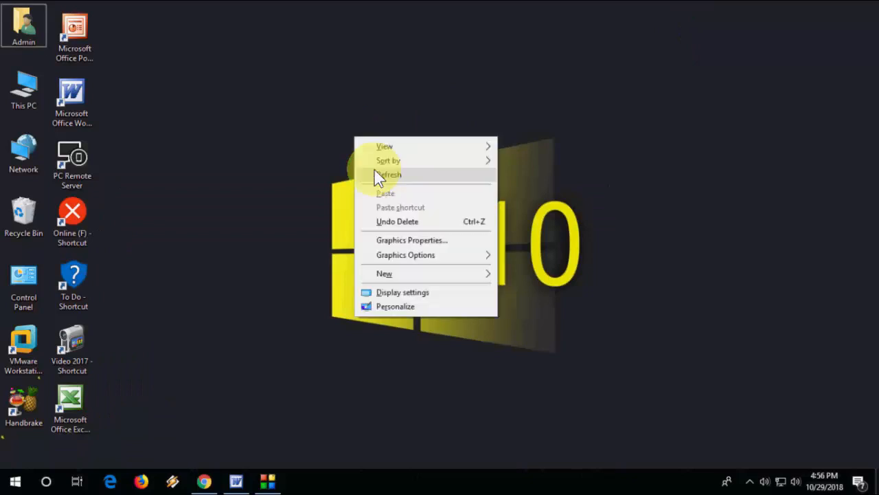
click(389, 175)
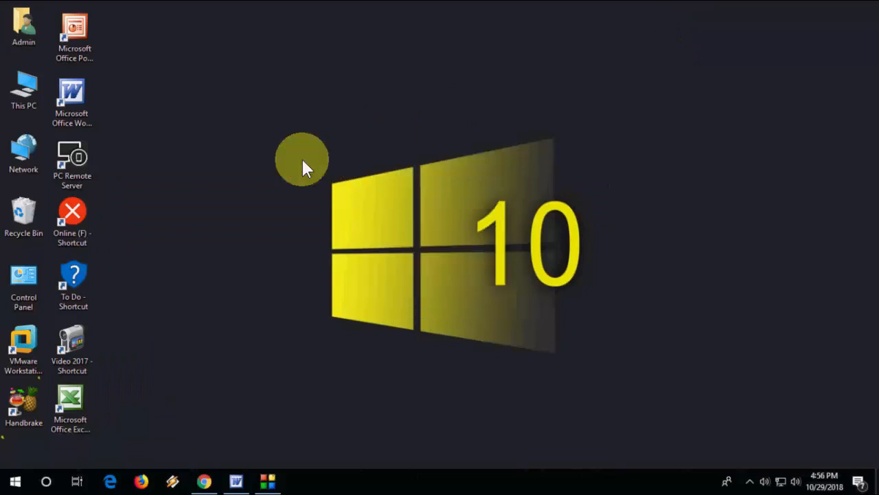